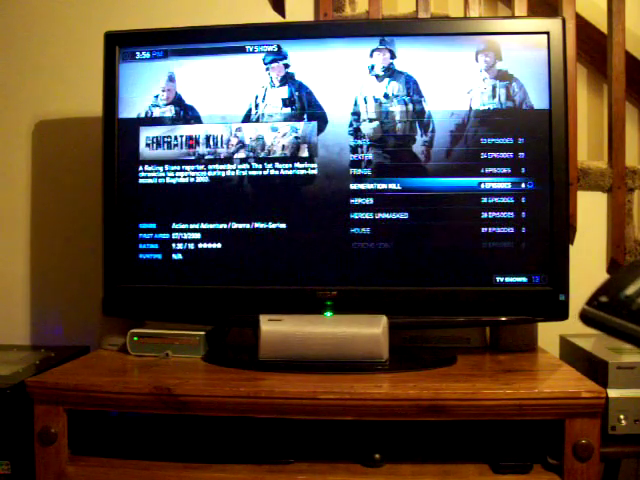
Move the remote selection down from the XBMC TV Shows view to launch Beyond TV
key("down")
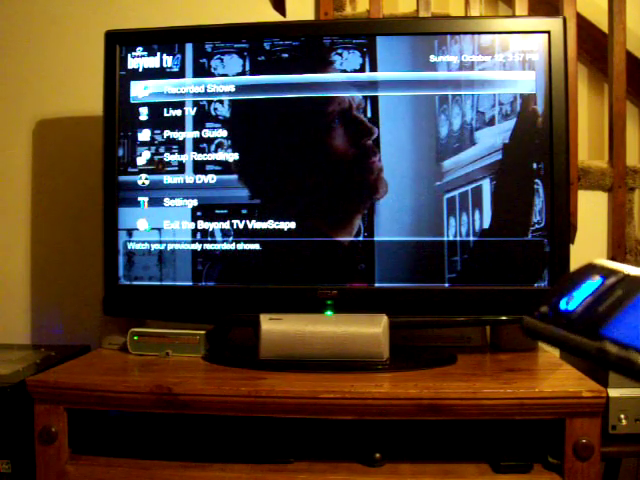
Select Recorded Shows in the Beyond TV main menu to list shows by series
left_click(191, 85)
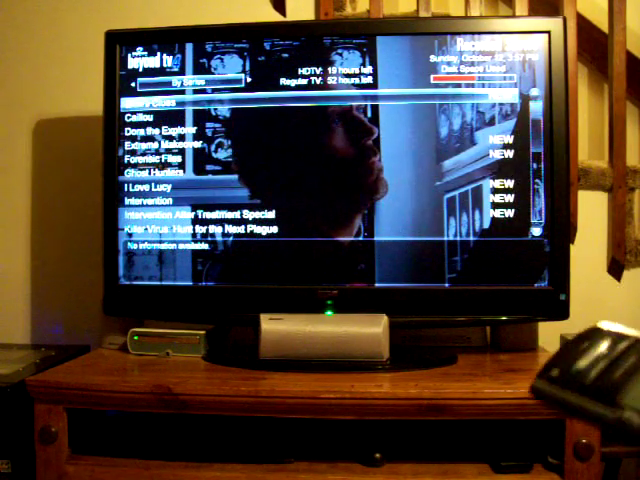